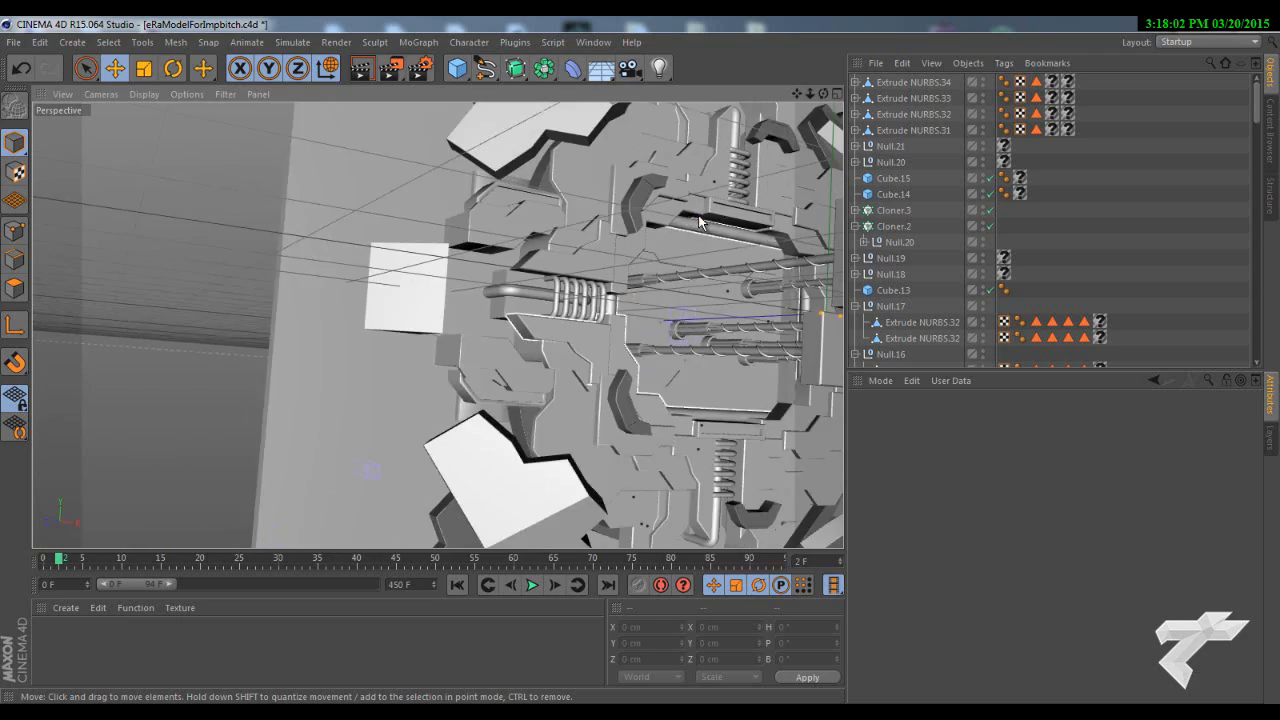
# Step: Start a new empty project from the File menu
pyautogui.moveTo(700, 220); pyautogui.dragTo(640, 368)
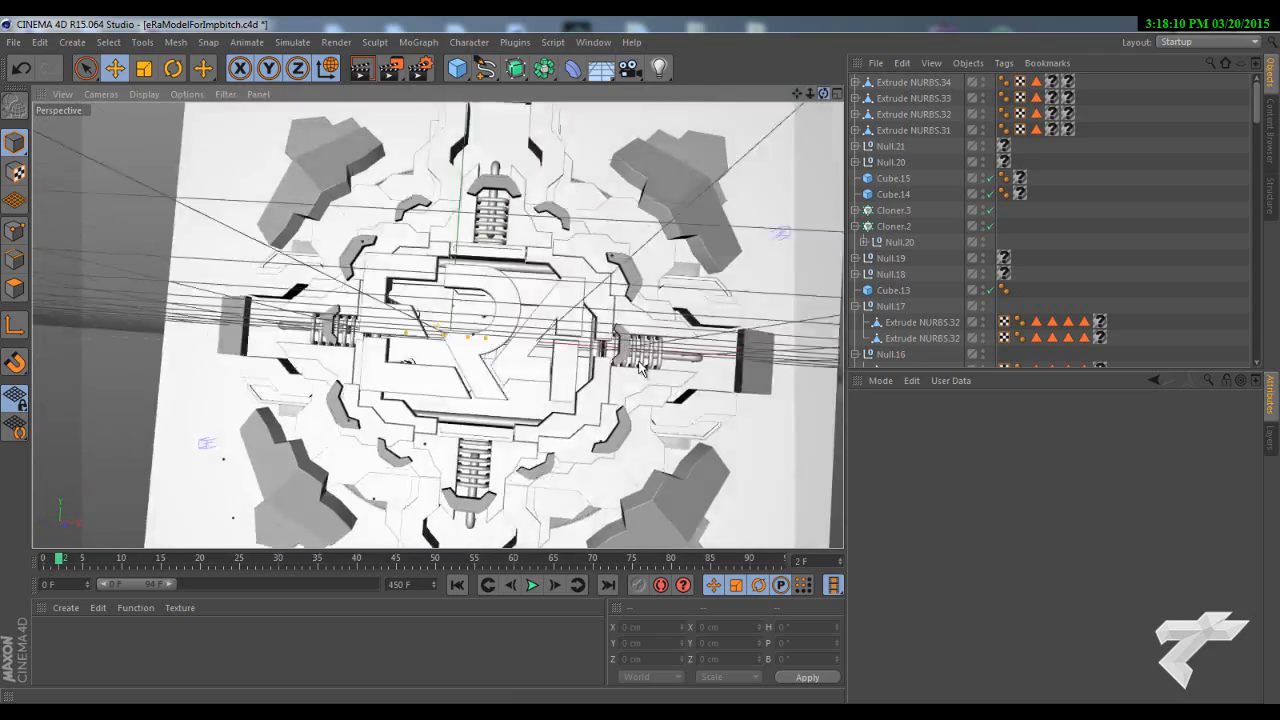
pyautogui.click(592, 42)
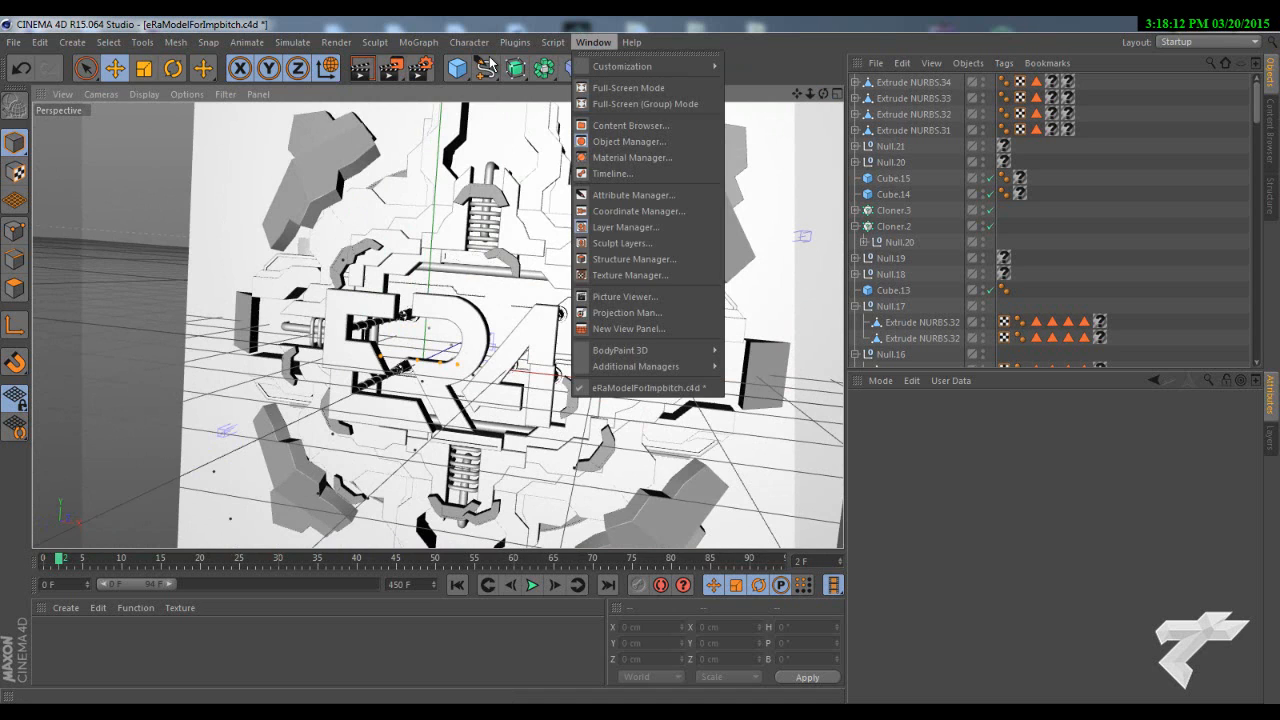
pyautogui.click(14, 42)
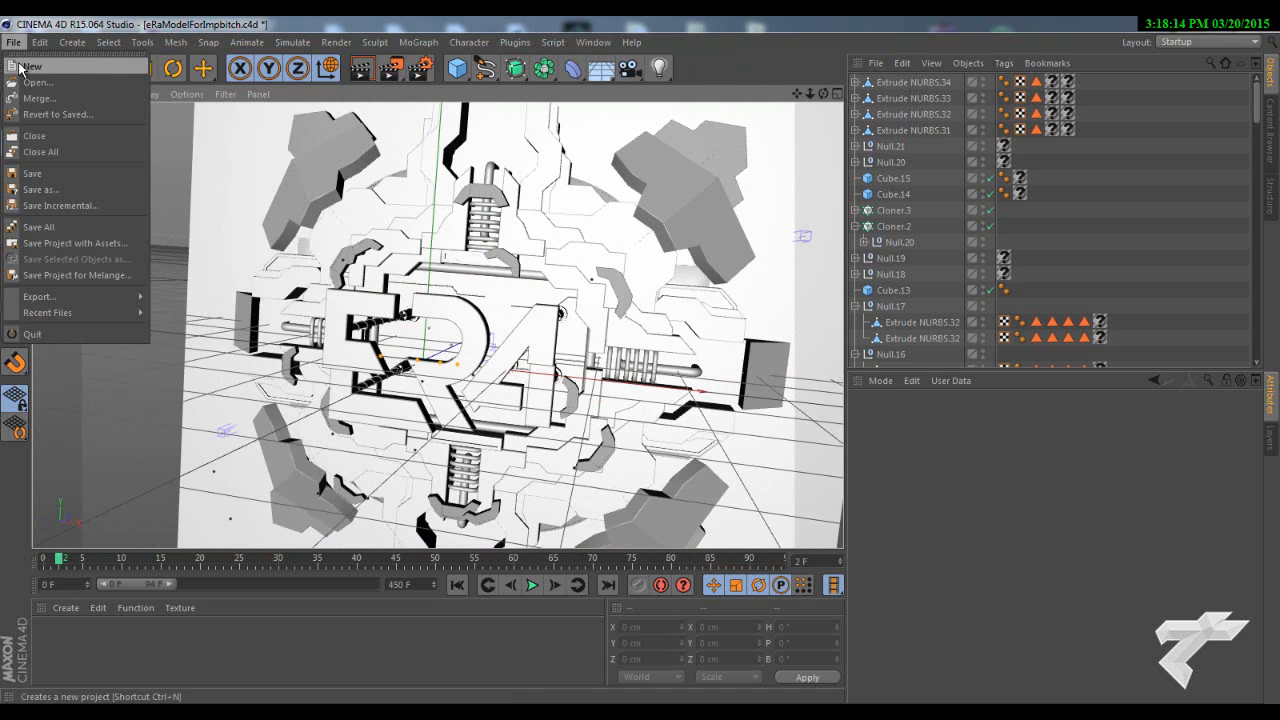
pyautogui.click(30, 66)
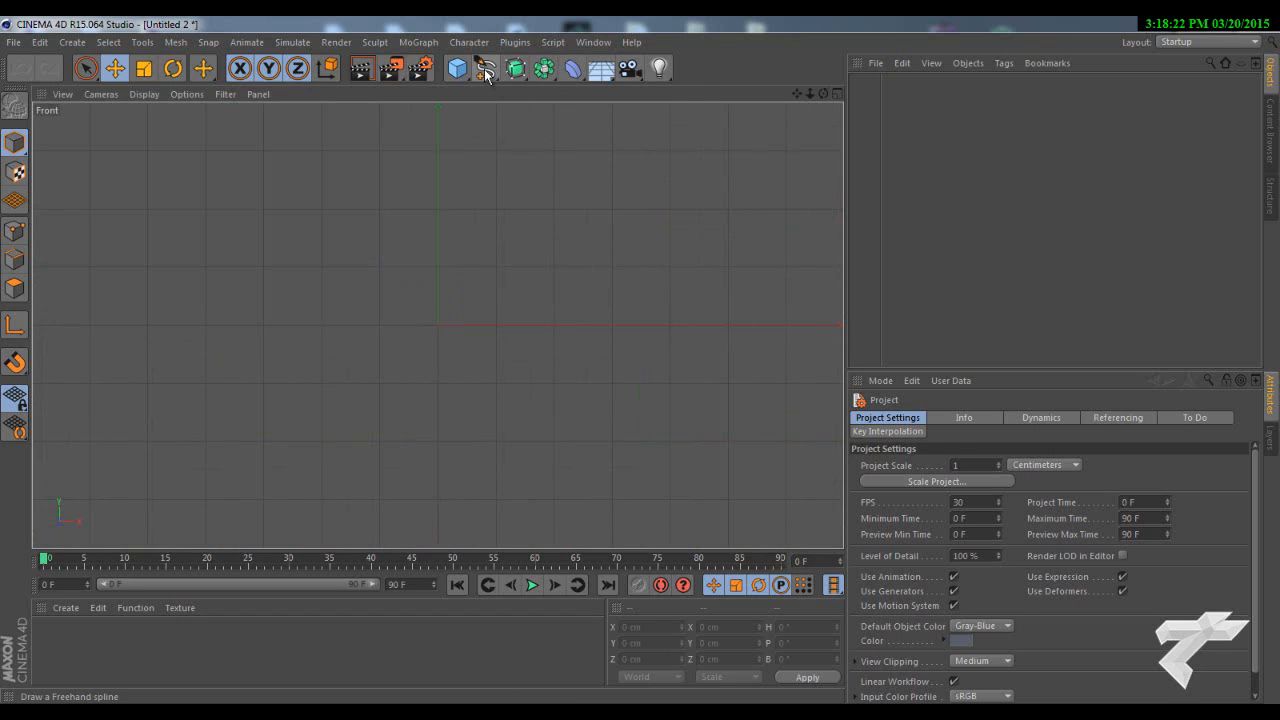
# Step: Draw the panel outline point by point with the Linear spline tool
pyautogui.click(486, 68)
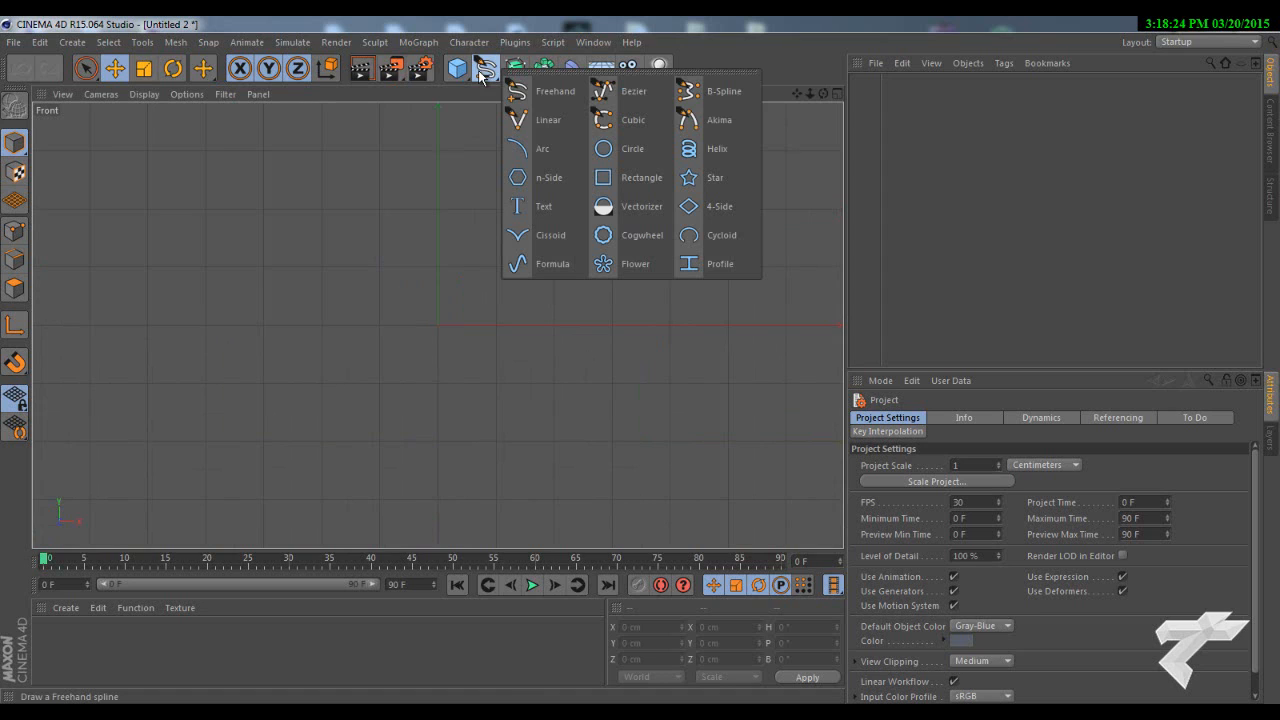
pyautogui.moveTo(548, 120)
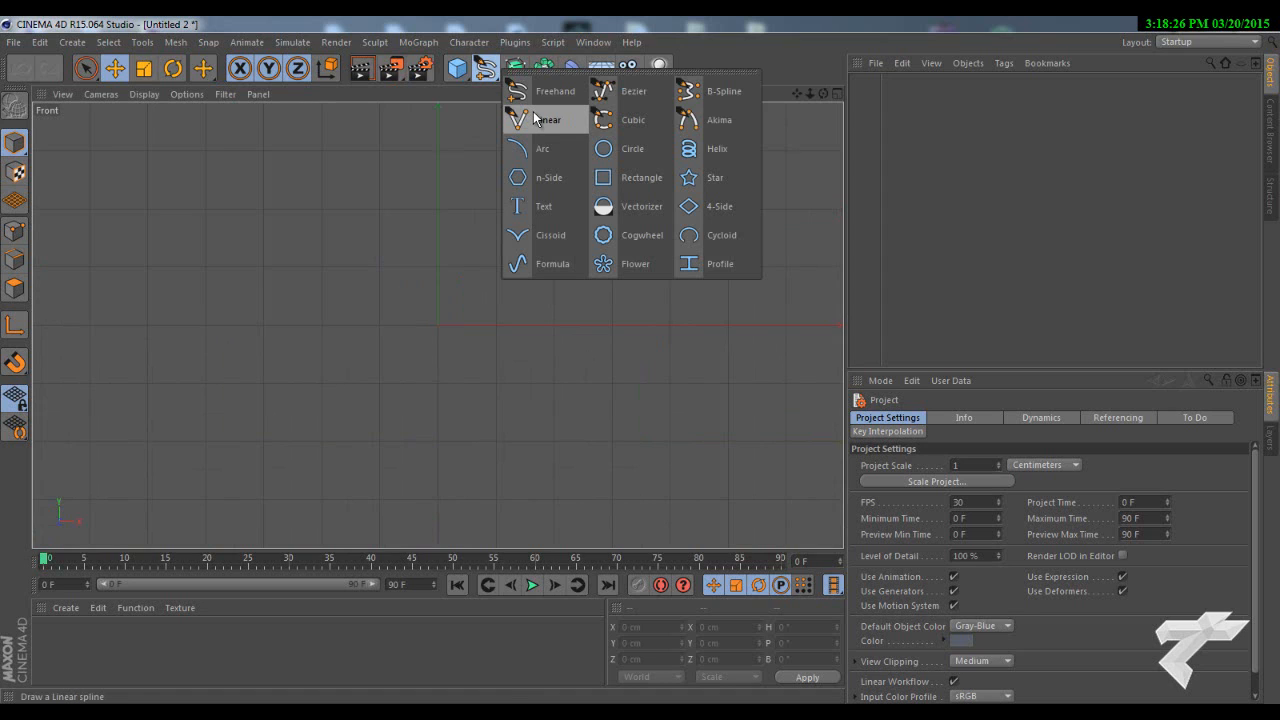
pyautogui.click(548, 120)
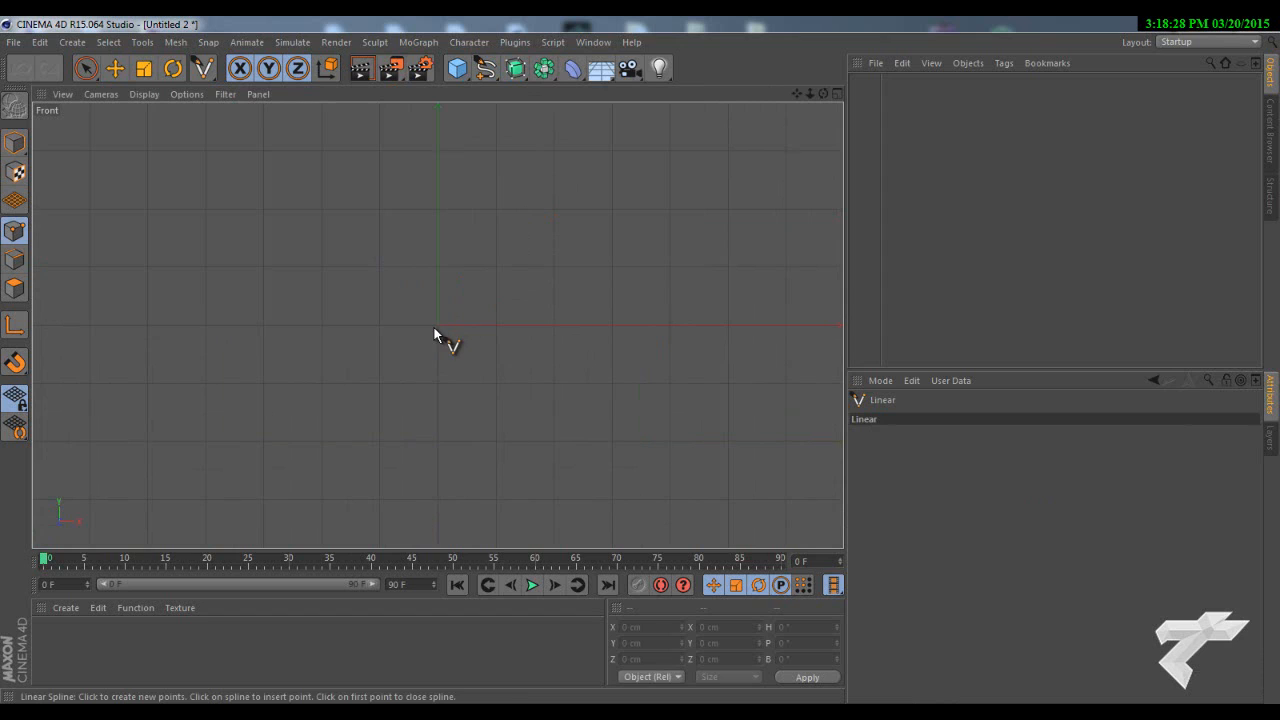
pyautogui.moveTo(440, 332)
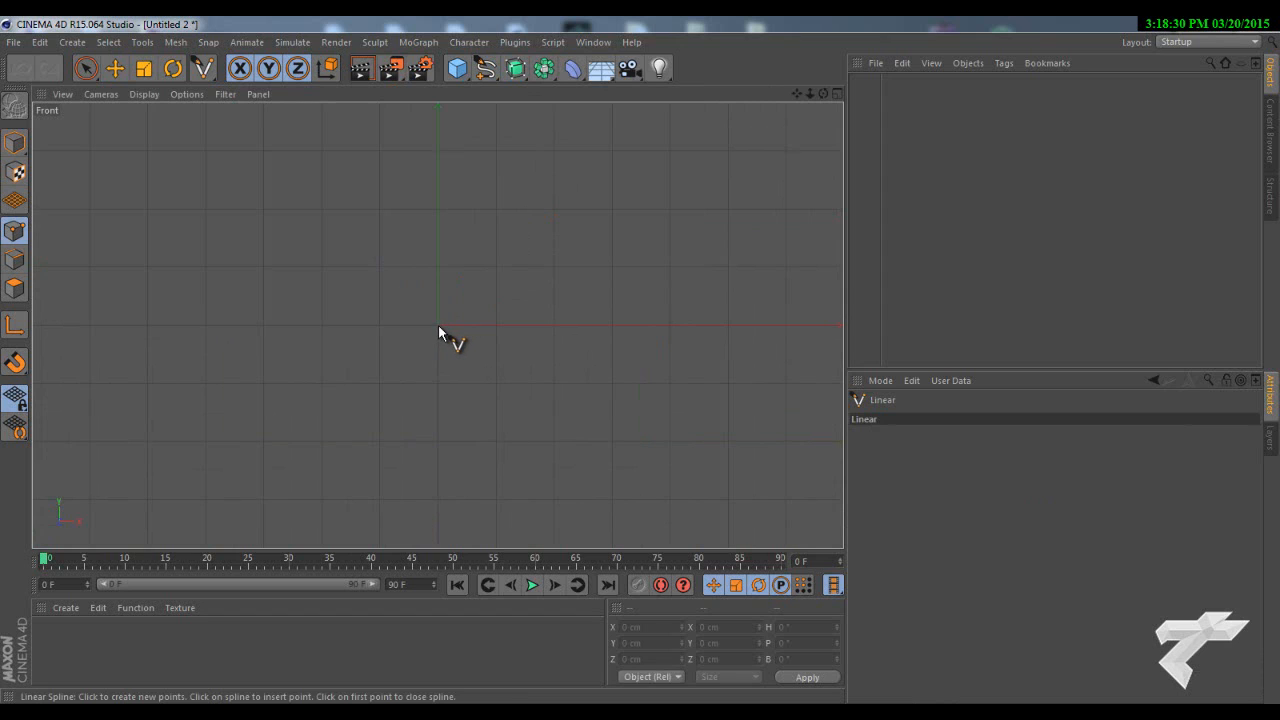
pyautogui.click(436, 324)
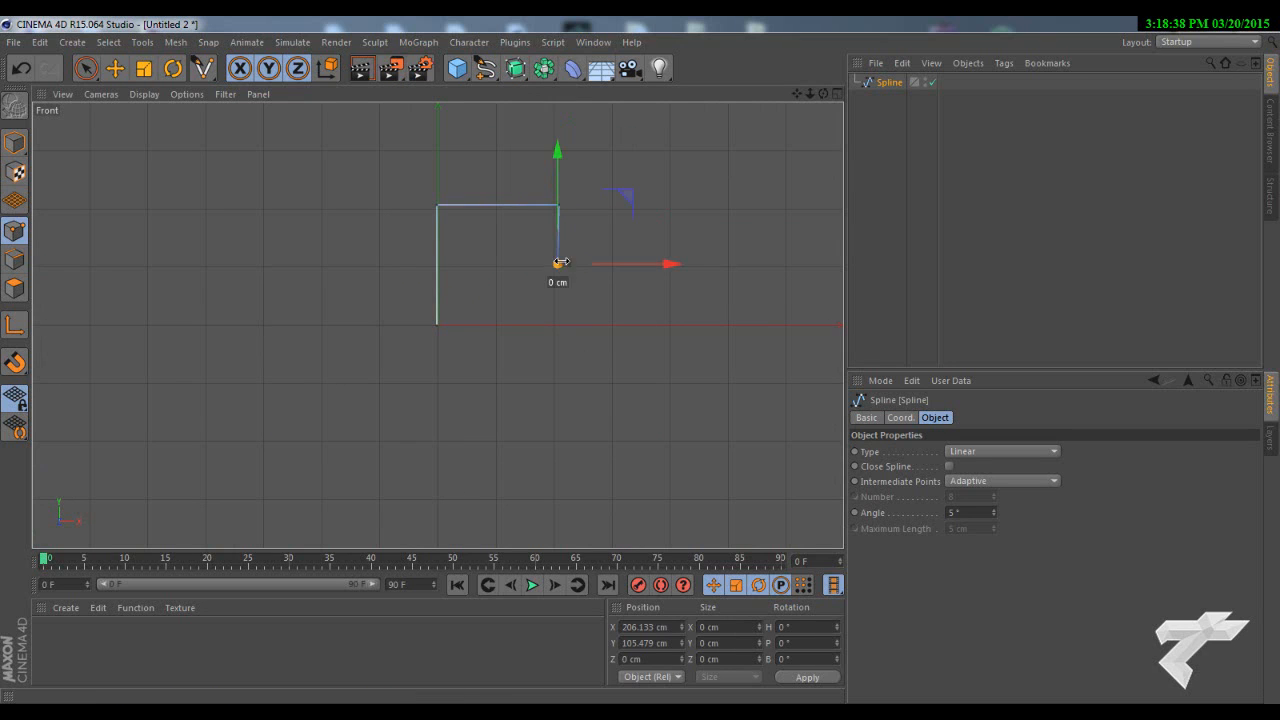
pyautogui.moveTo(556, 264); pyautogui.dragTo(664, 268)
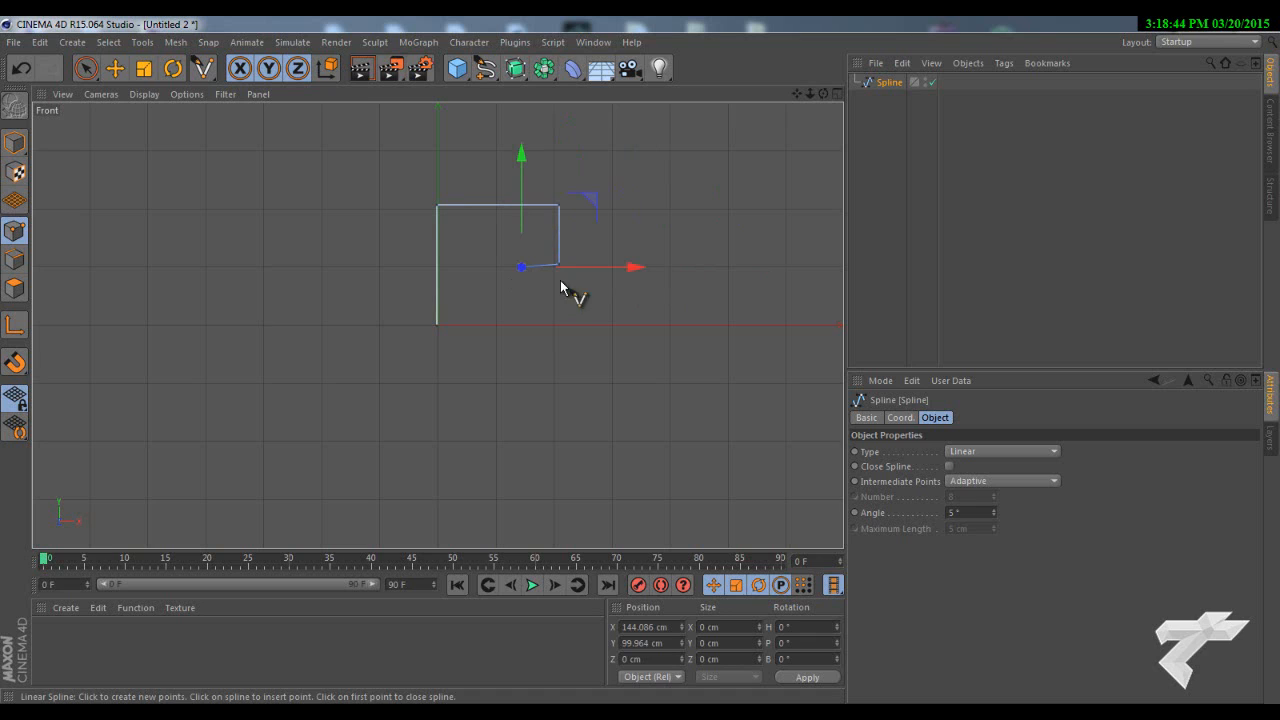
pyautogui.moveTo(522, 268); pyautogui.dragTo(522, 164)
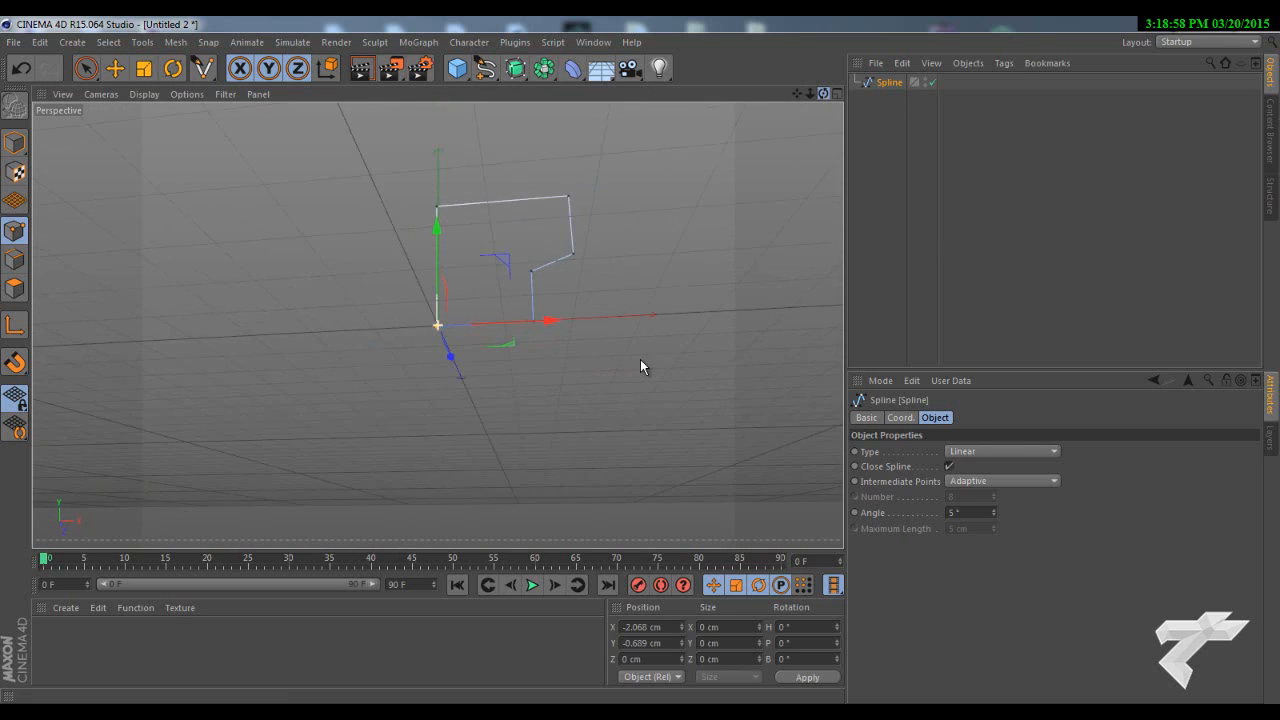
# Step: Browse the Generators palette without adding anything, then switch to the flat Front view
pyautogui.click(544, 68)
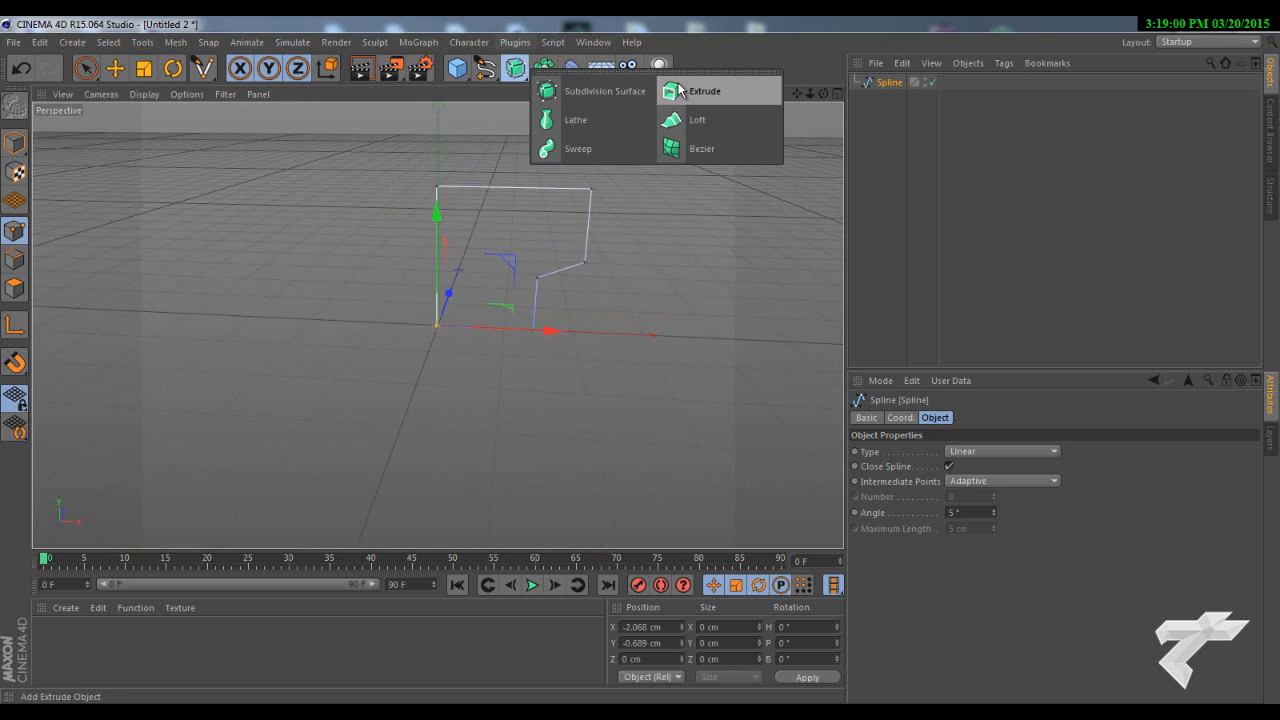
pyautogui.click(704, 92)
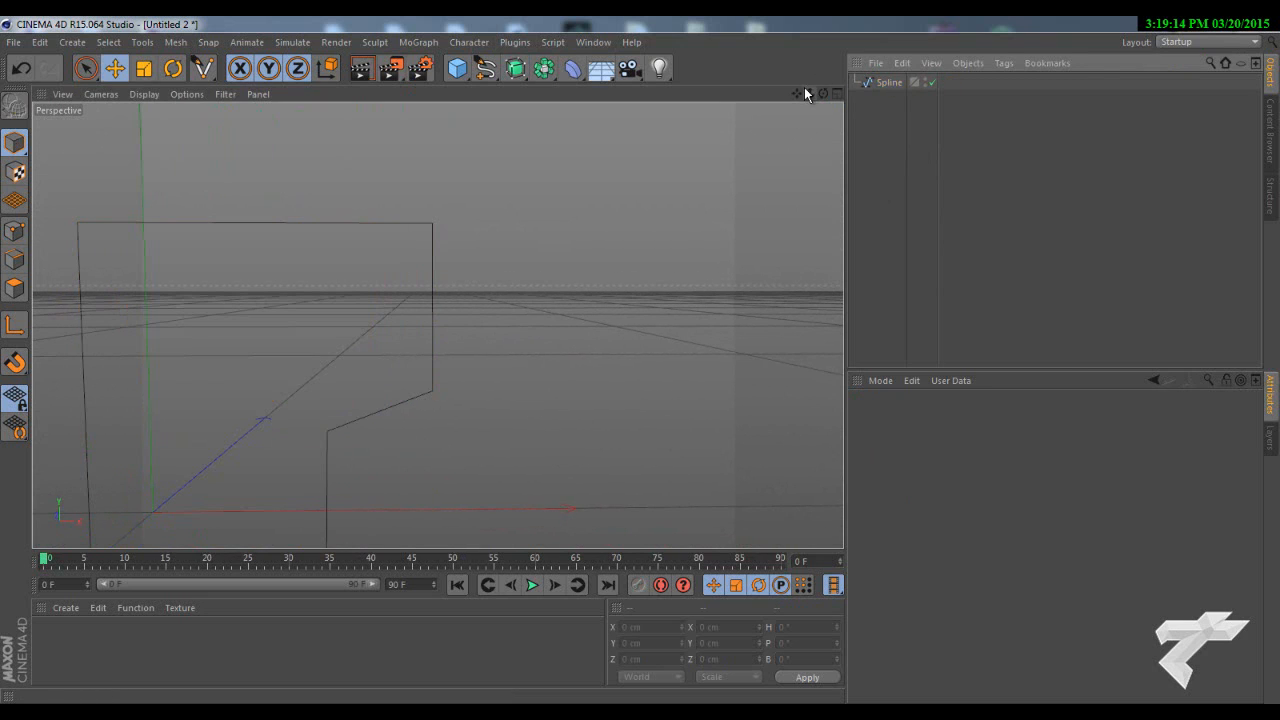
pyautogui.click(836, 94)
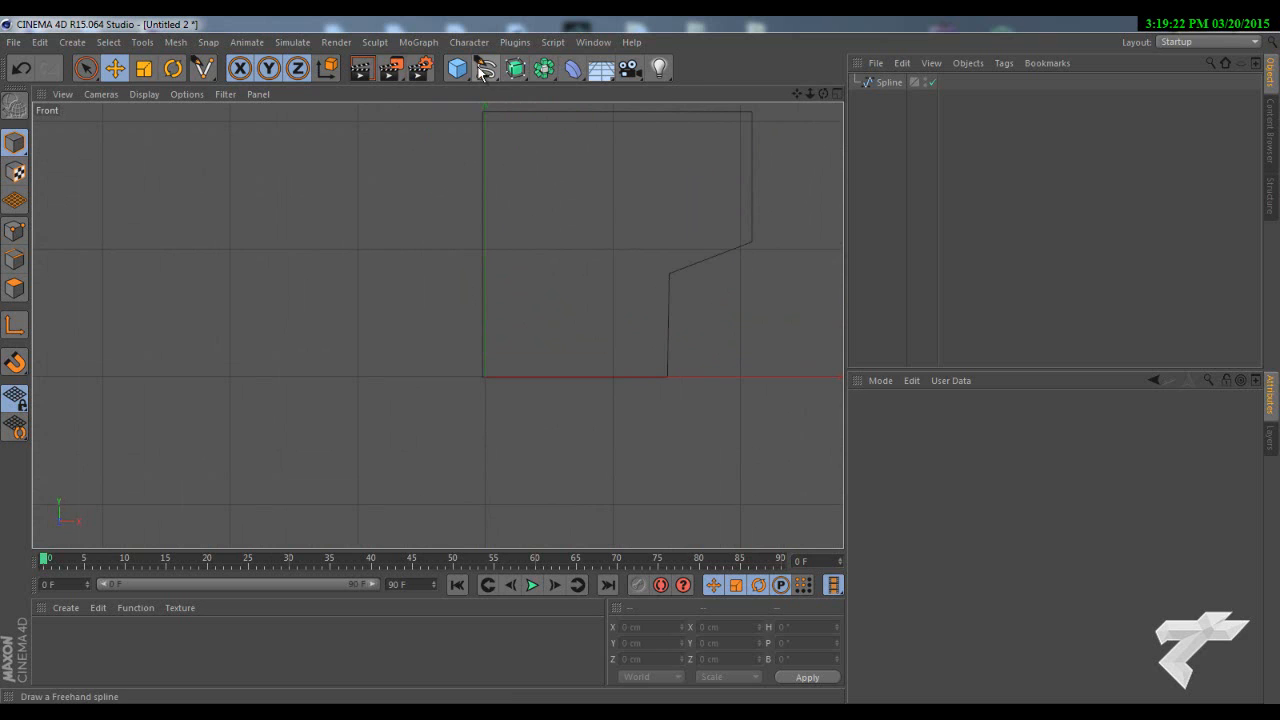
# Step: Add a circle spline over the outline's upper-left edge and open the generators list
pyautogui.click(484, 68)
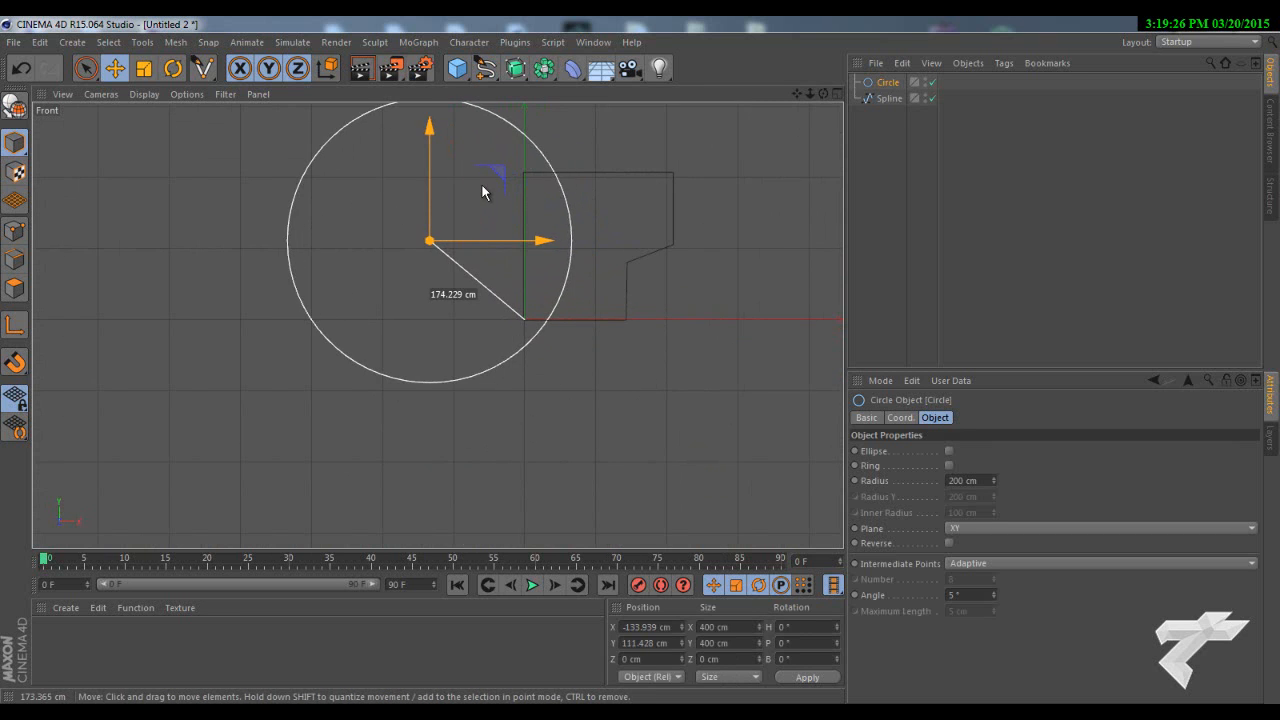
pyautogui.click(114, 68)
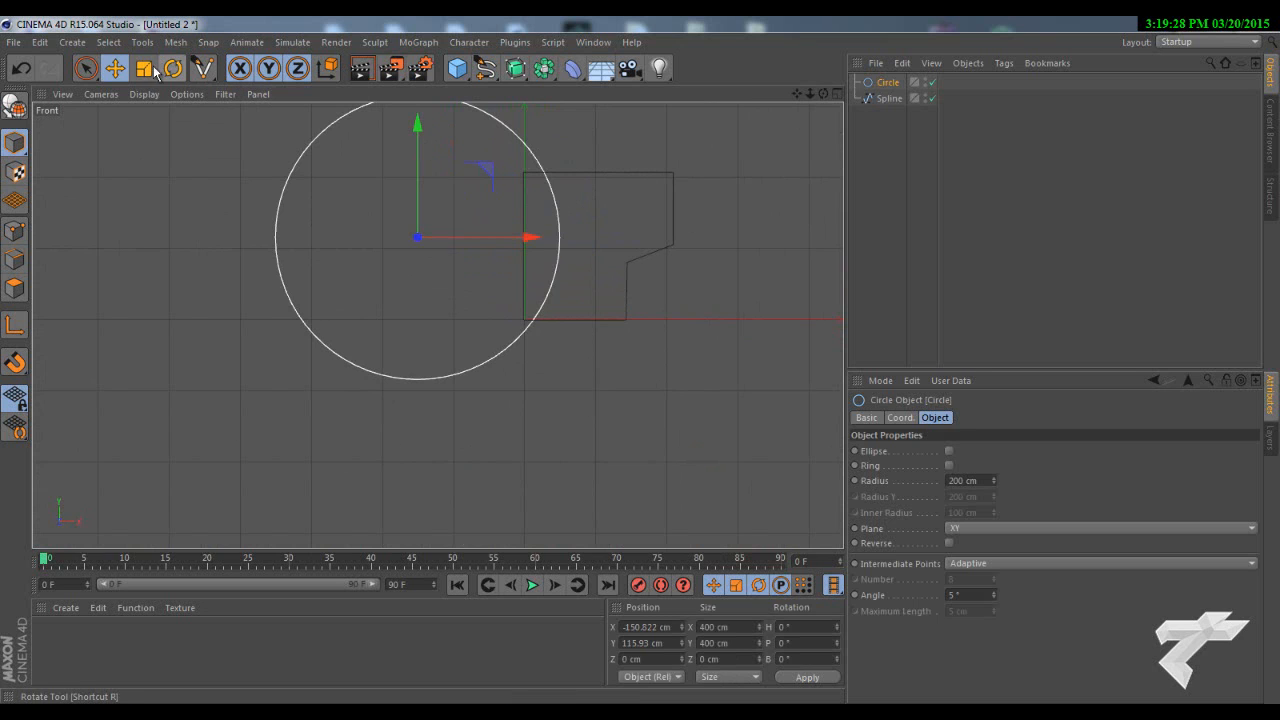
pyautogui.click(144, 68)
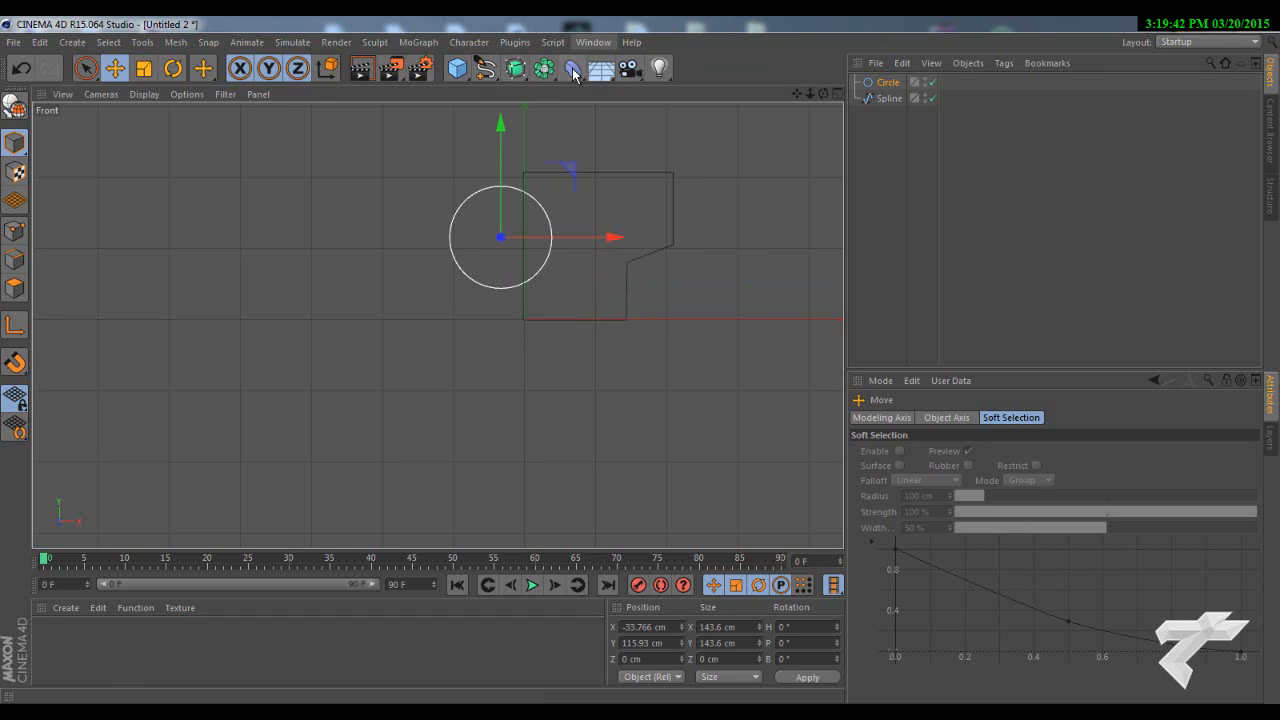
pyautogui.click(514, 68)
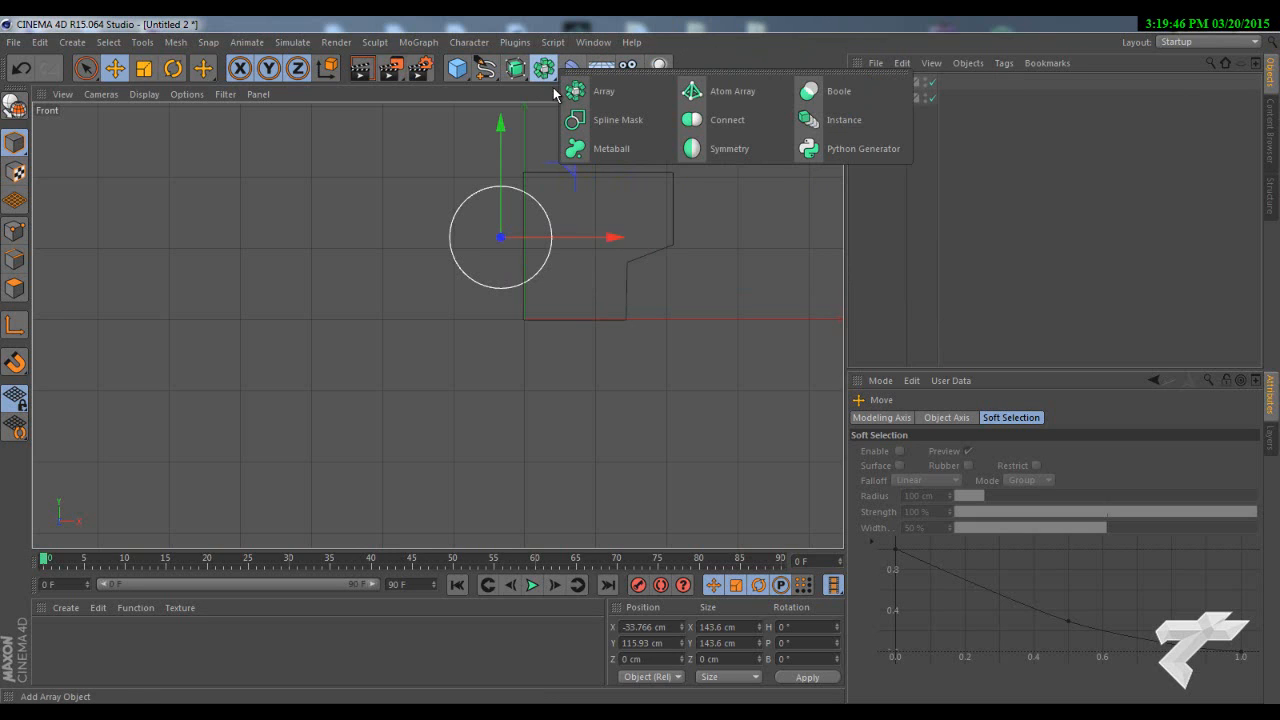
pyautogui.moveTo(616, 120)
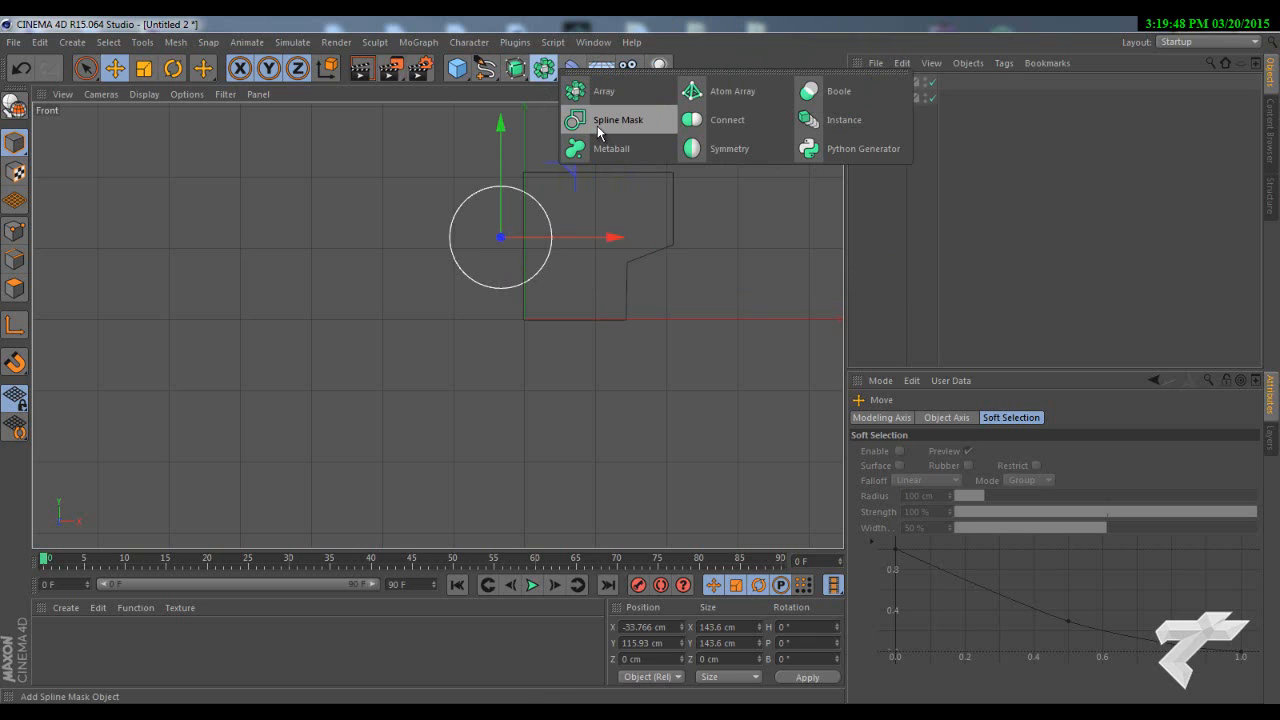
# Step: Add a Spline Mask and nest the circle and panel spline under it
pyautogui.click(616, 120)
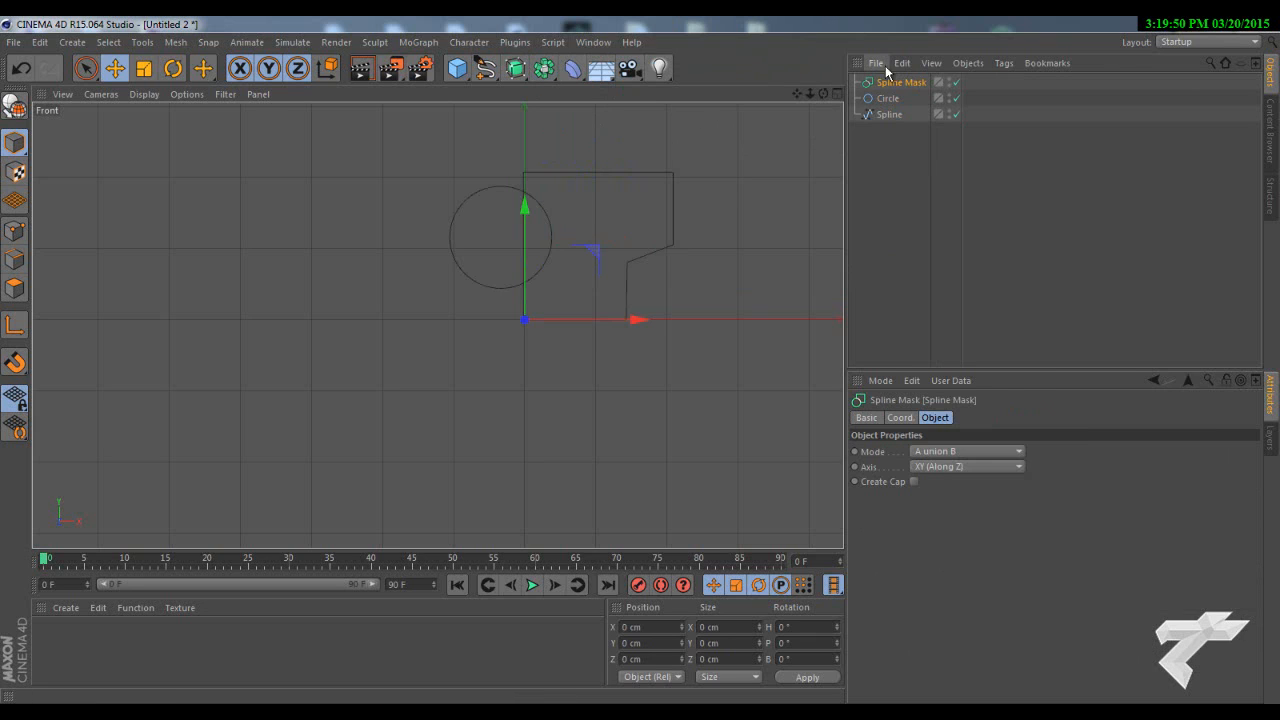
pyautogui.click(888, 98)
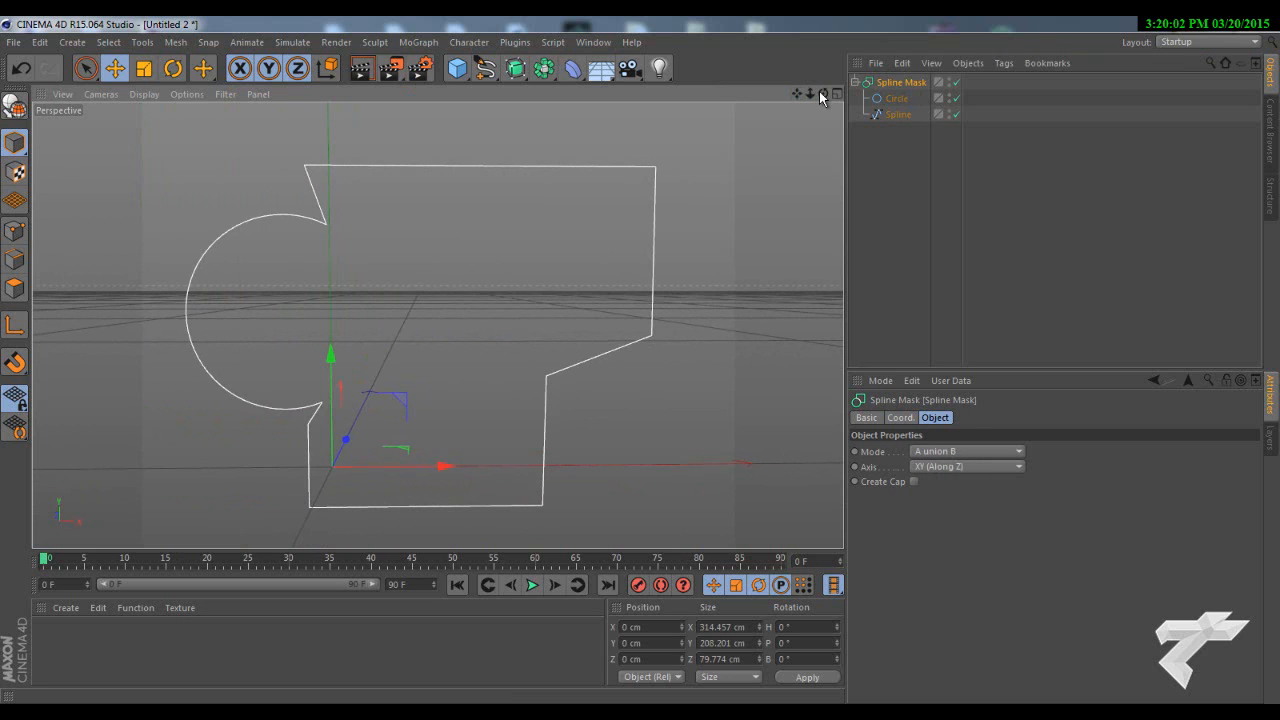
pyautogui.moveTo(820, 96); pyautogui.dragTo(644, 378)
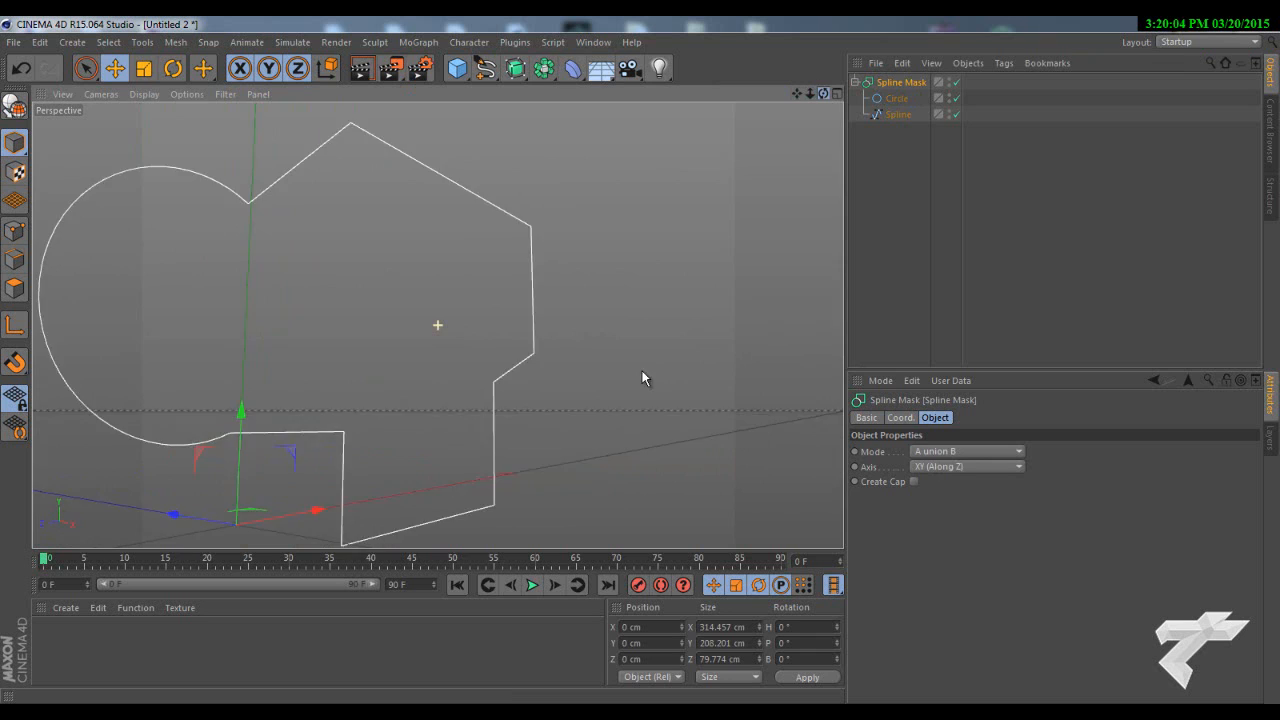
pyautogui.click(896, 114)
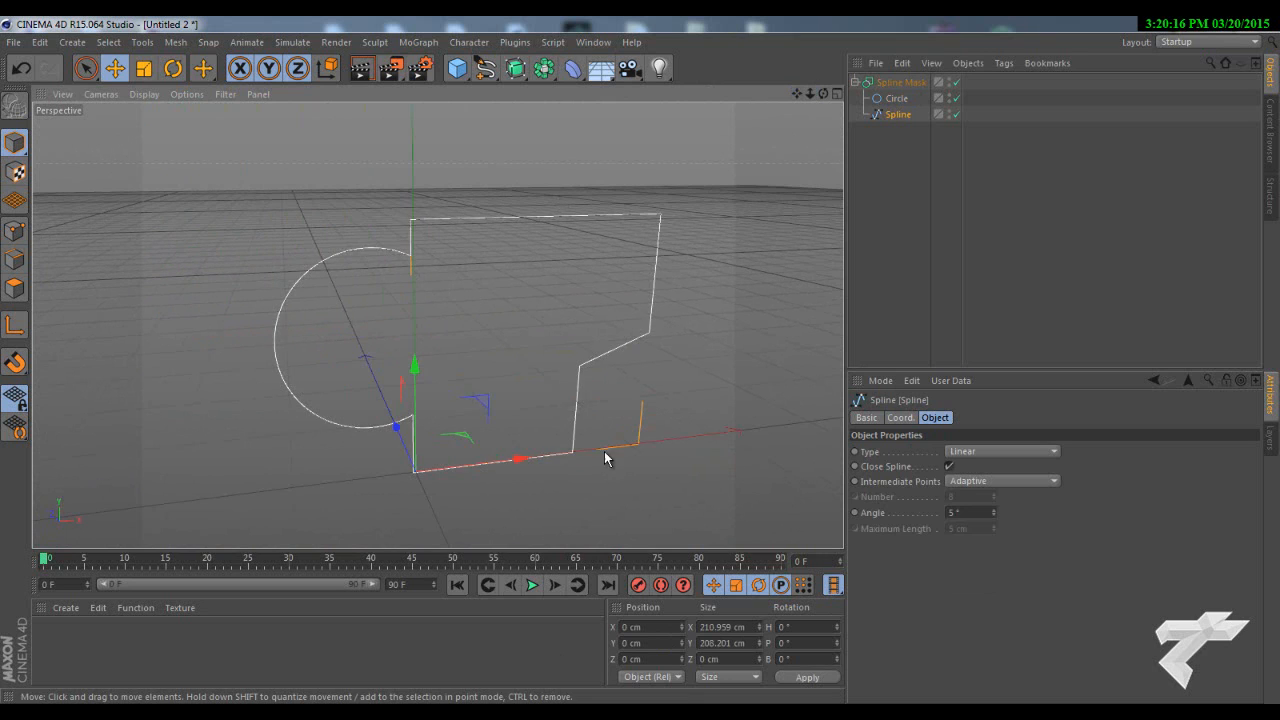
# Step: Set the Spline Mask to subtract mode and reorder its children so the circle cuts the notch
pyautogui.click(900, 82)
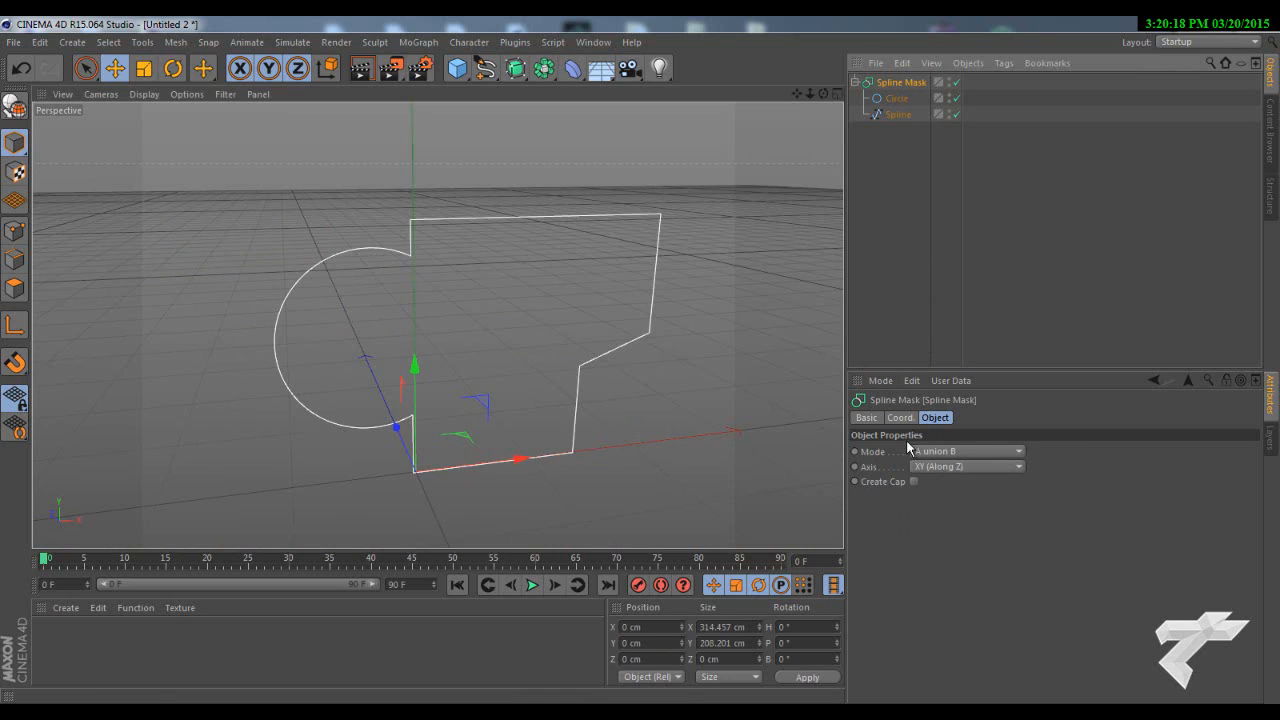
pyautogui.click(964, 452)
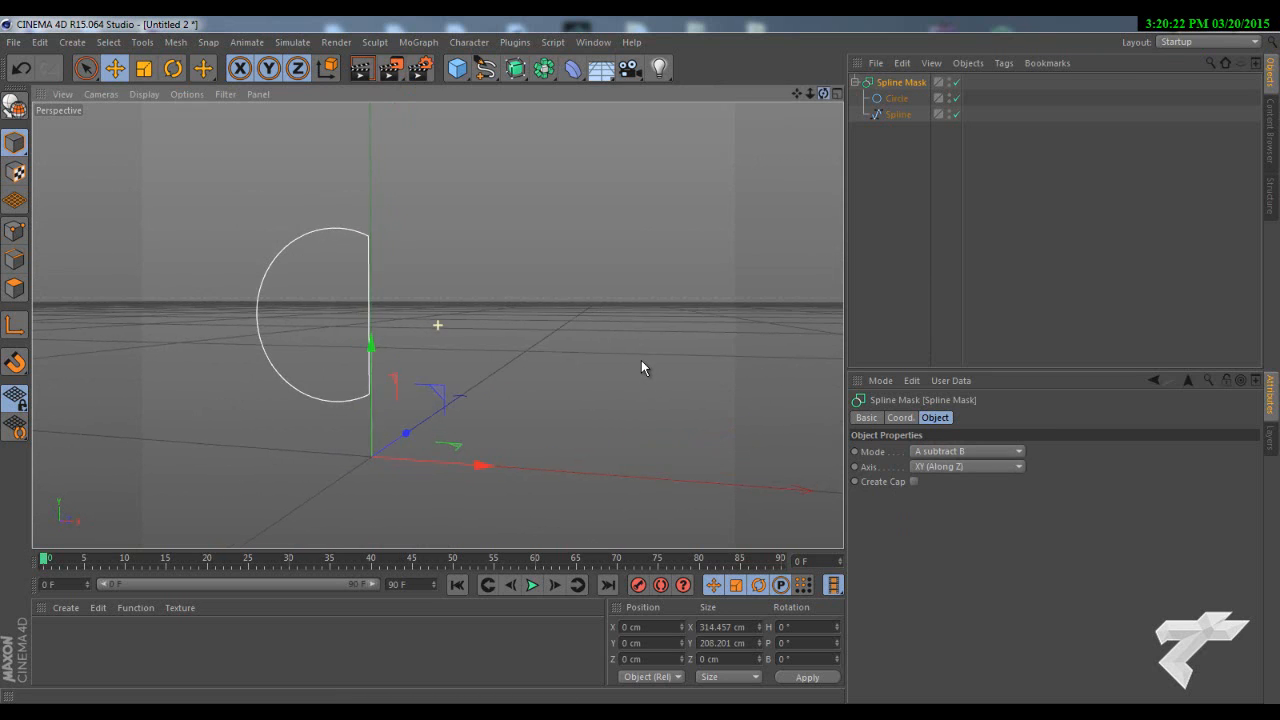
pyautogui.click(896, 98)
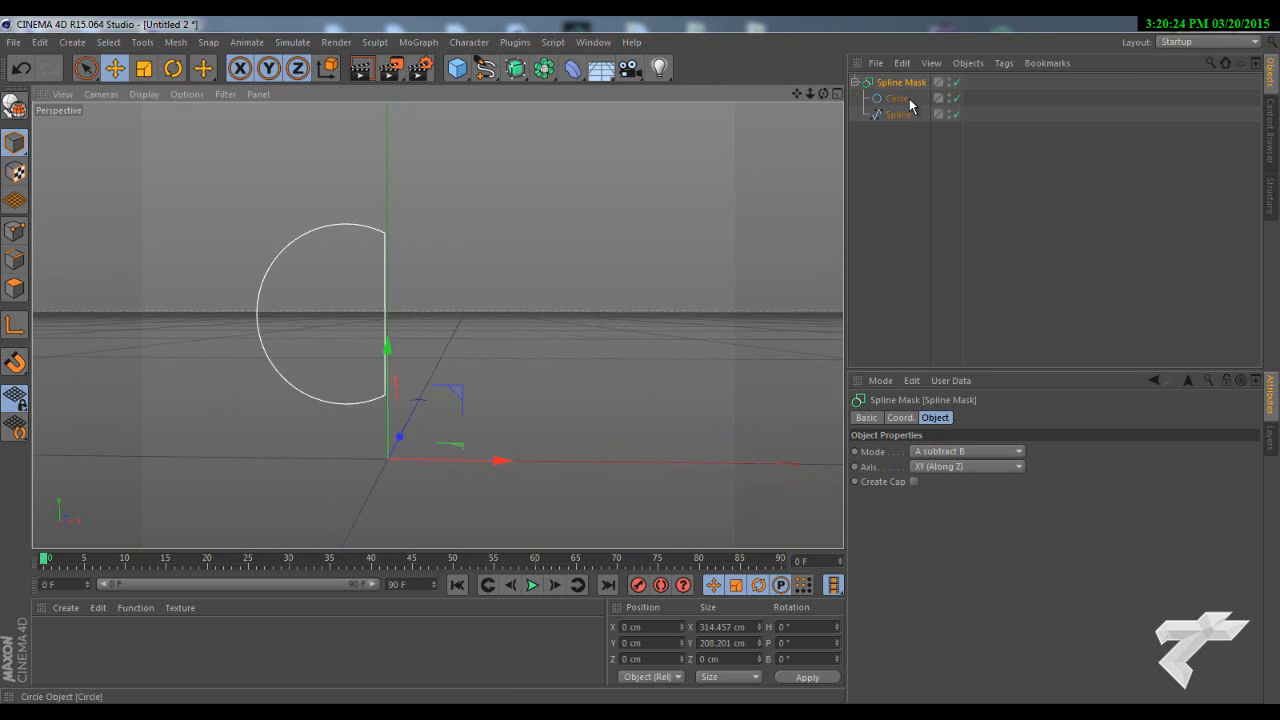
pyautogui.click(896, 114)
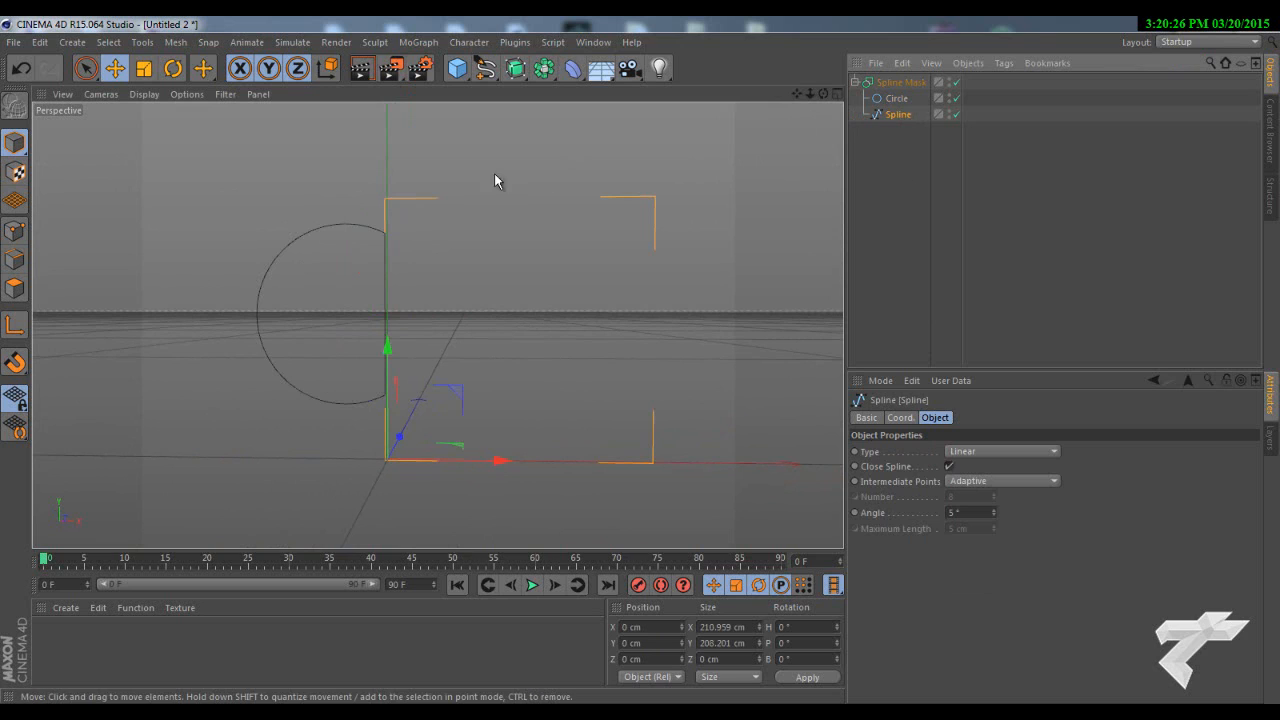
pyautogui.moveTo(408, 404)
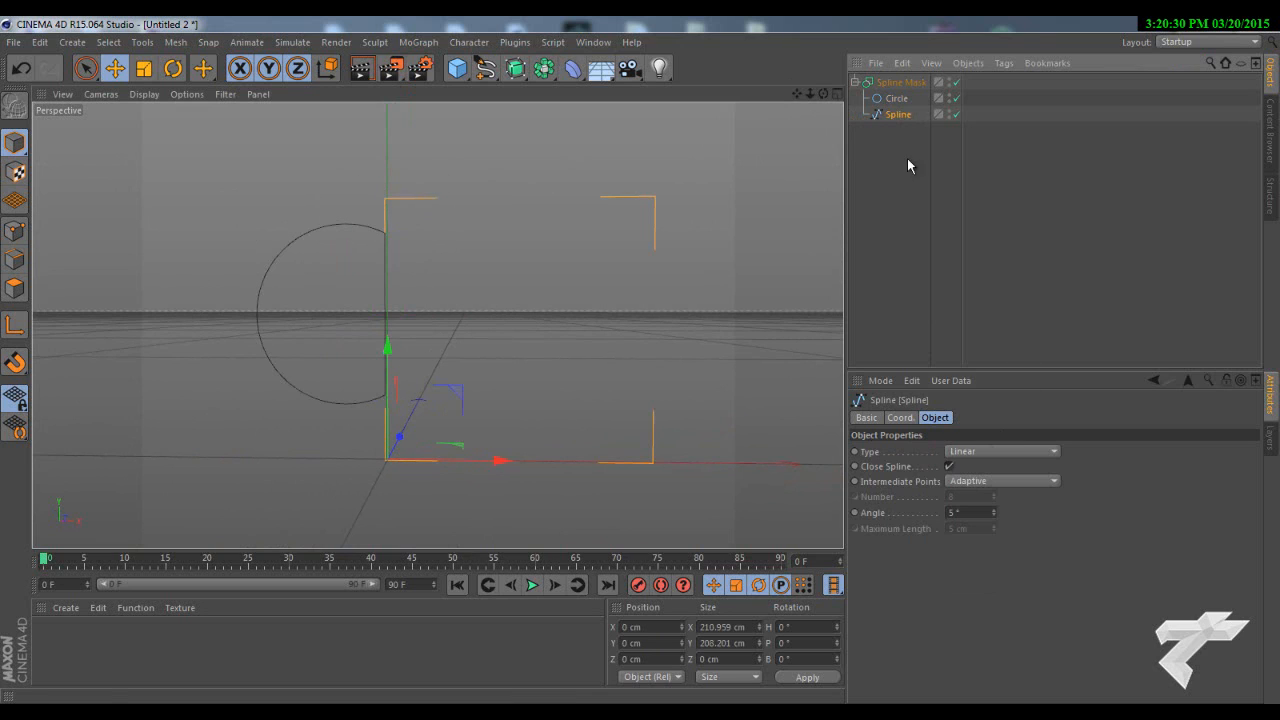
pyautogui.click(900, 82)
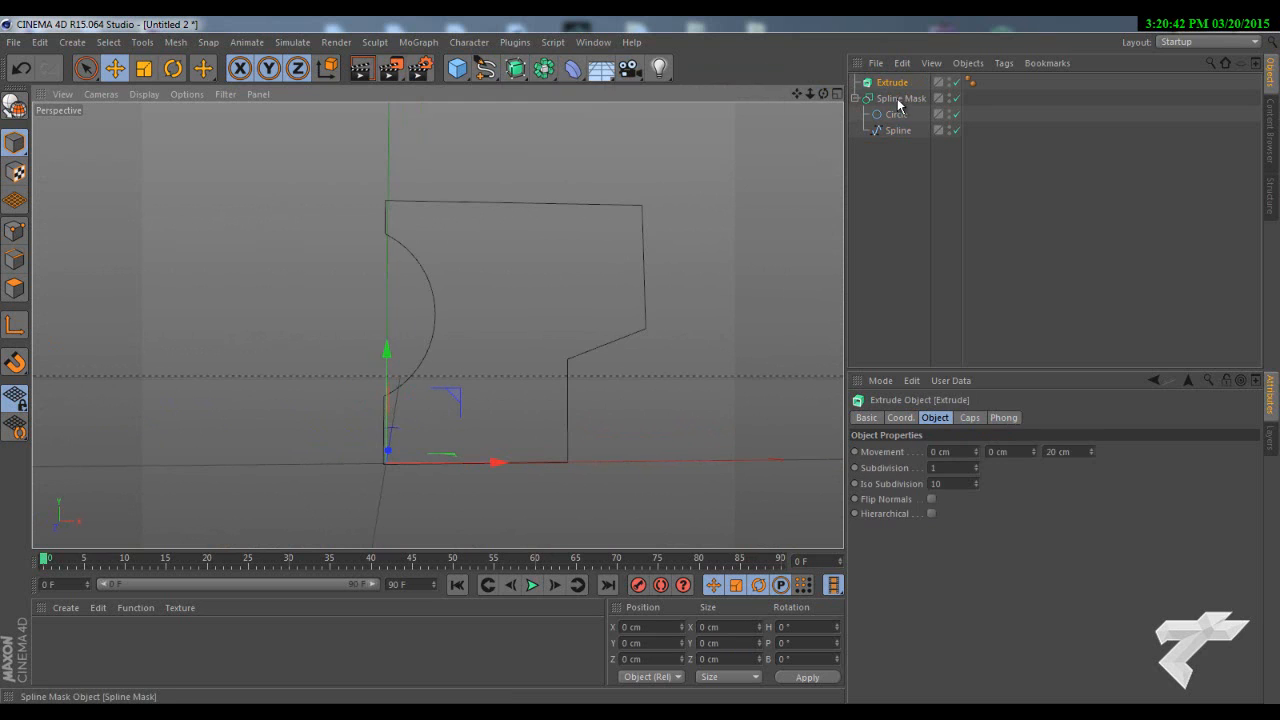
# Step: Nest the Spline Mask under the Extrude so the notched outline becomes a solid panel
pyautogui.click(900, 98)
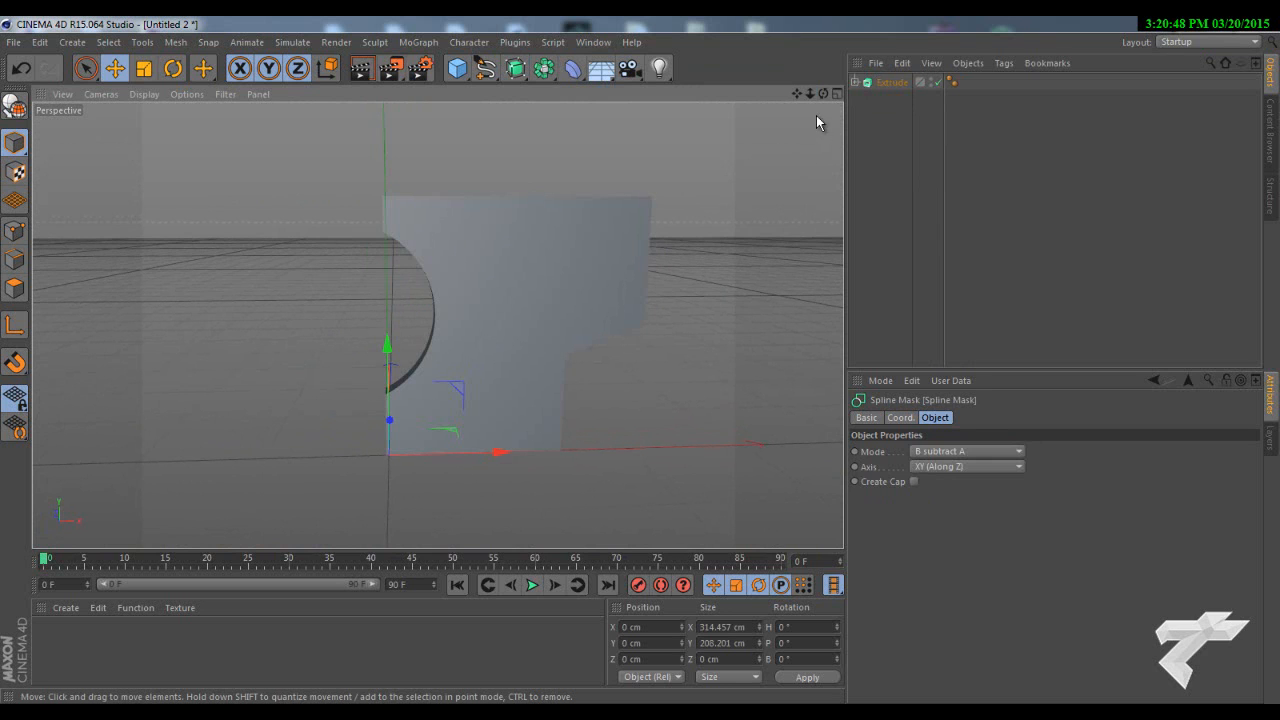
pyautogui.moveTo(818, 122); pyautogui.dragTo(640, 368)
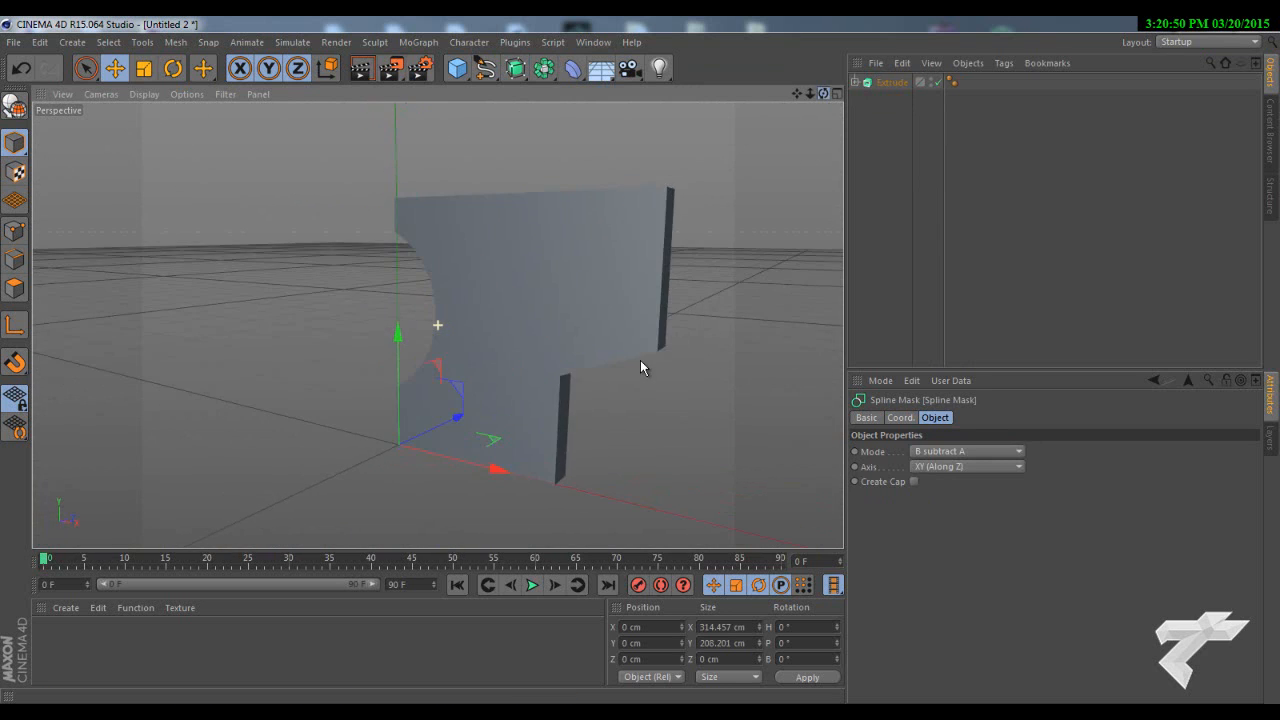
pyautogui.click(890, 82)
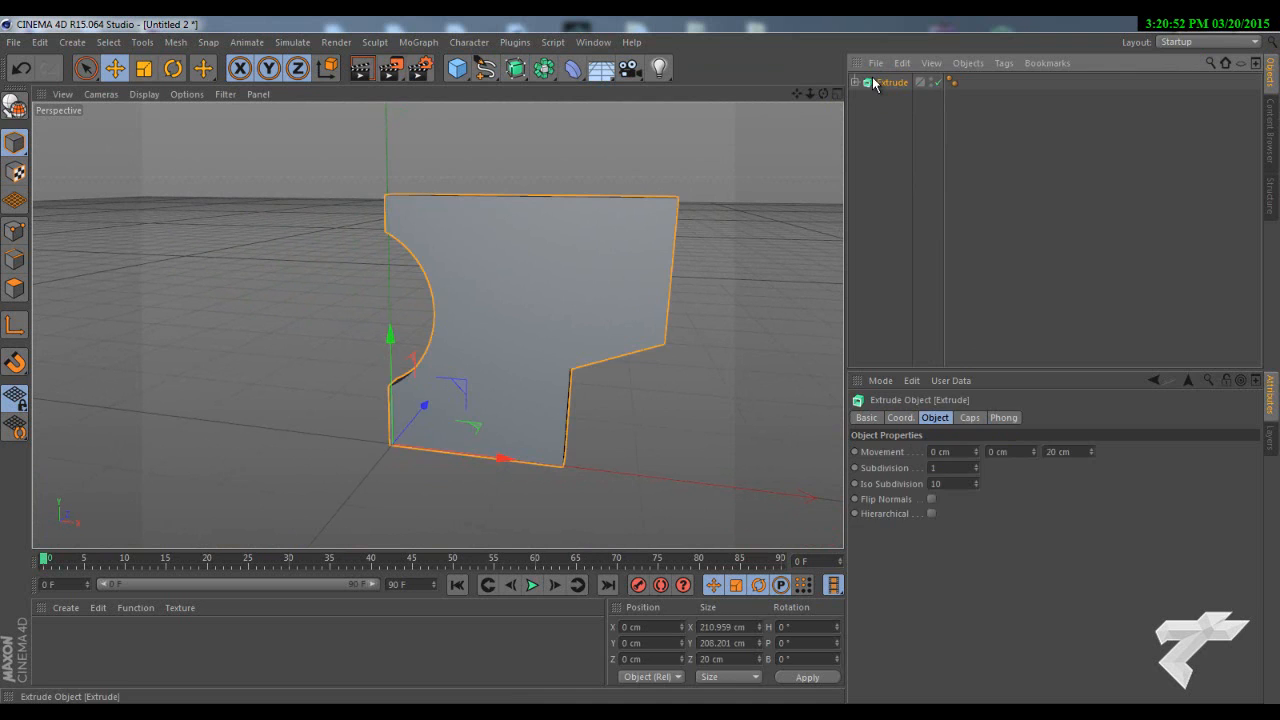